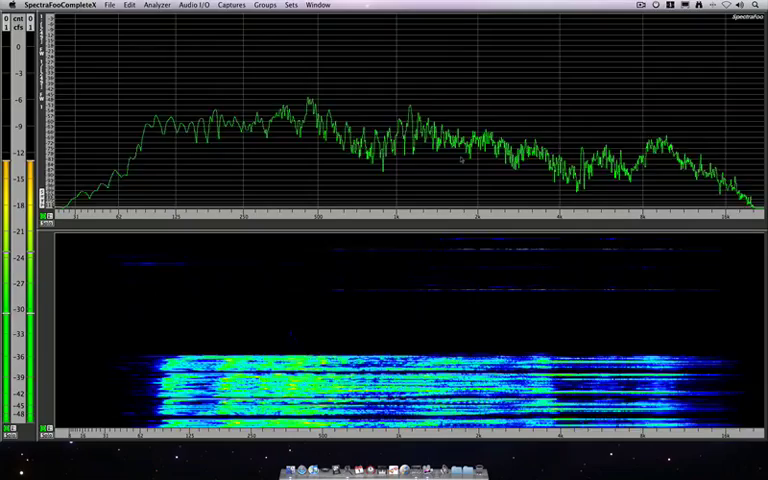
- Bring up the Analyzer Control & Routing window showing the input/output matrix
click(316, 4)
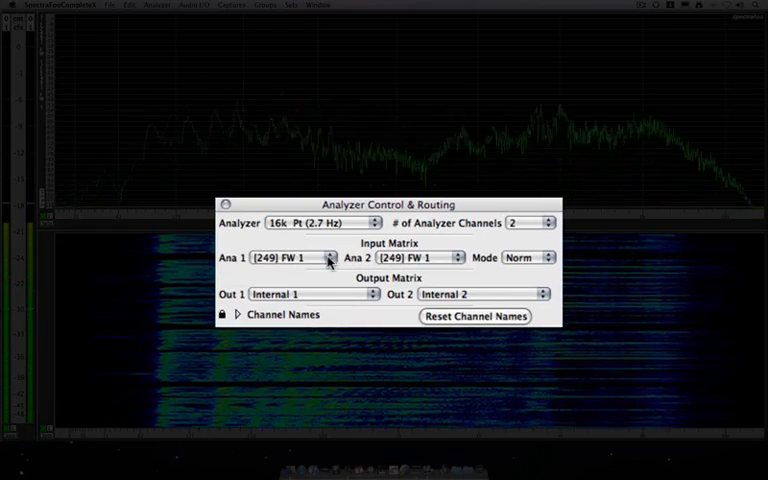
click(292, 256)
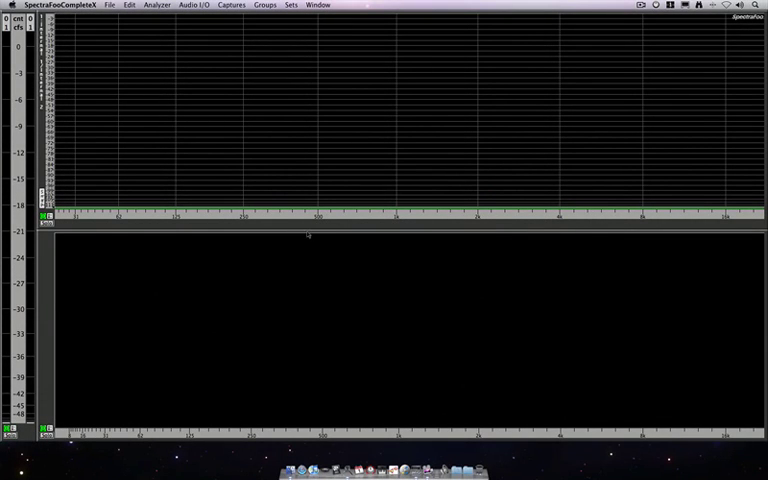
mouse_move(308, 236)
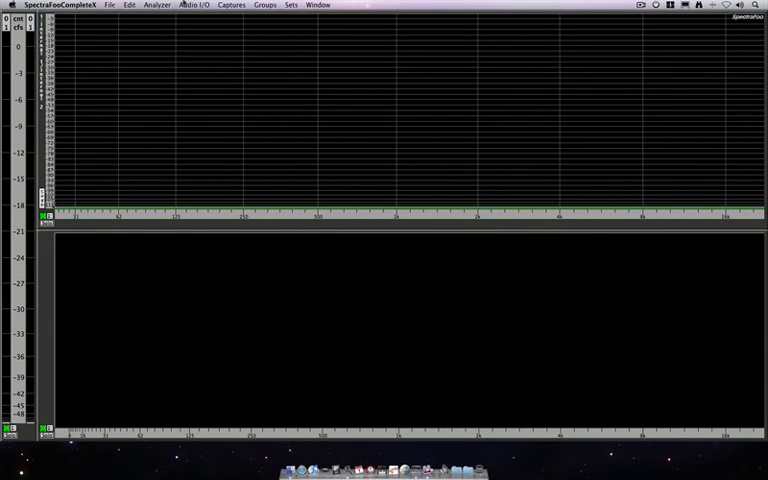
- Show the Signal Generator from the Analyzer menu, listing 1000 Hz tone rows at 44100 Hz
click(156, 4)
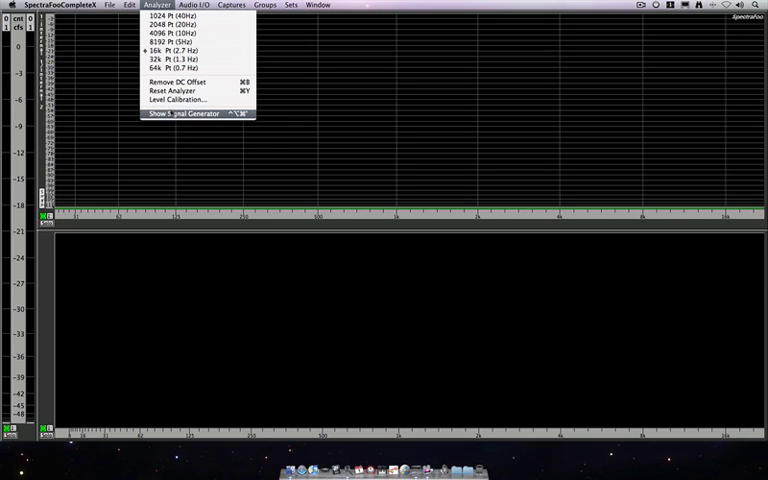
click(180, 112)
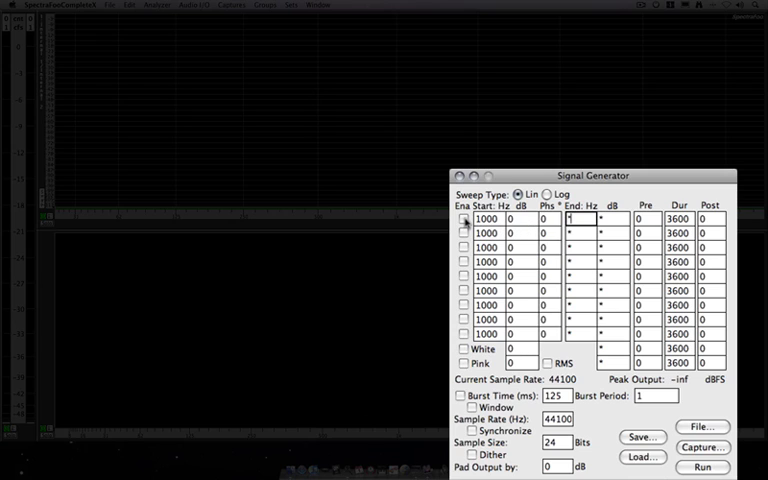
click(464, 232)
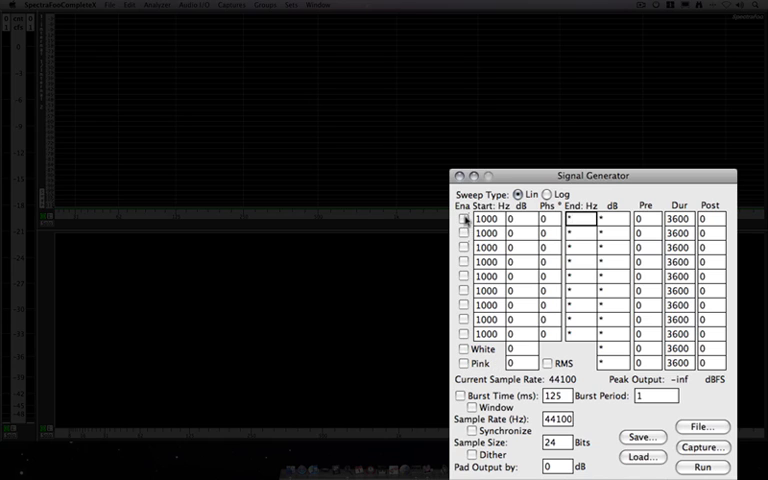
- Enable the first 1000 Hz tone row via its Ena checkbox, leaving the others unchecked
click(466, 220)
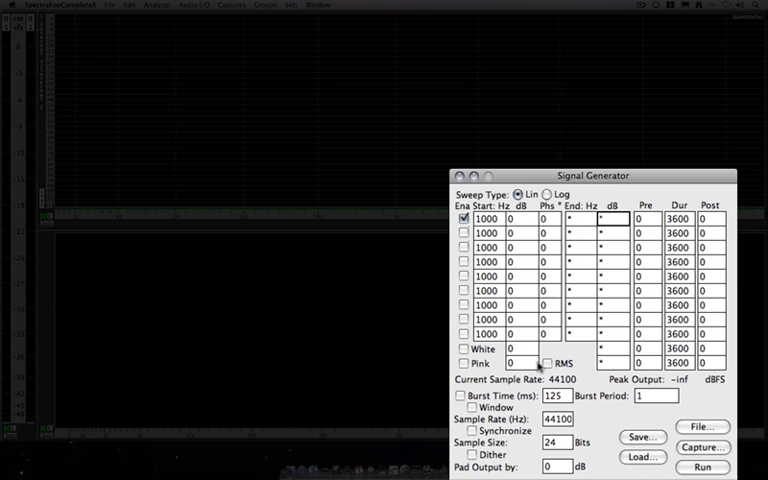
mouse_move(566, 466)
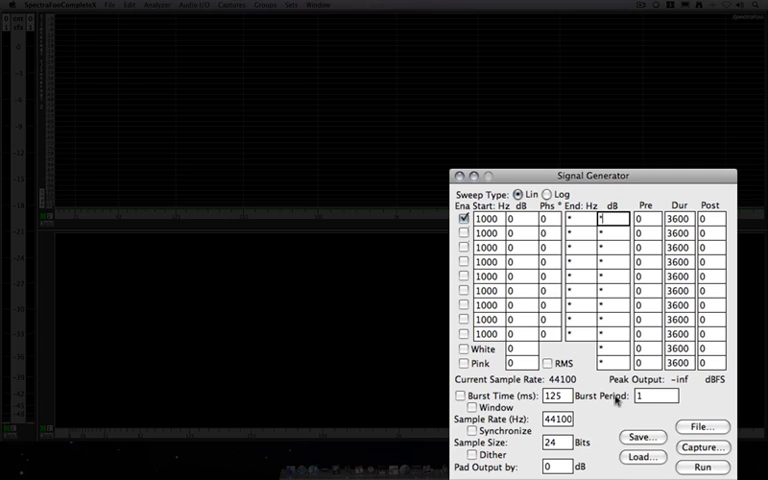
click(704, 468)
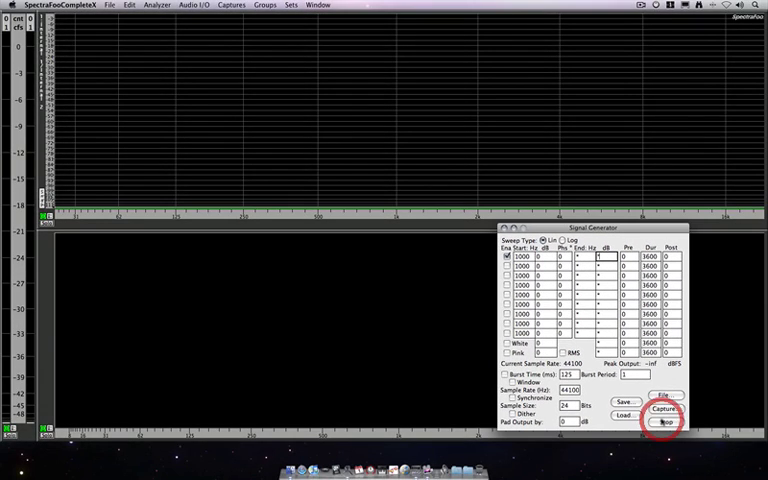
- Run the generator to play the 1000 Hz tone as a single spectrum peak, then stop it
click(664, 422)
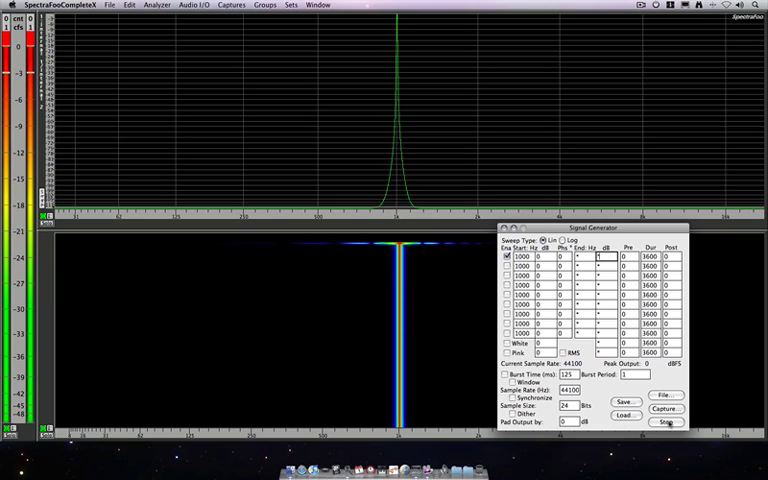
click(660, 420)
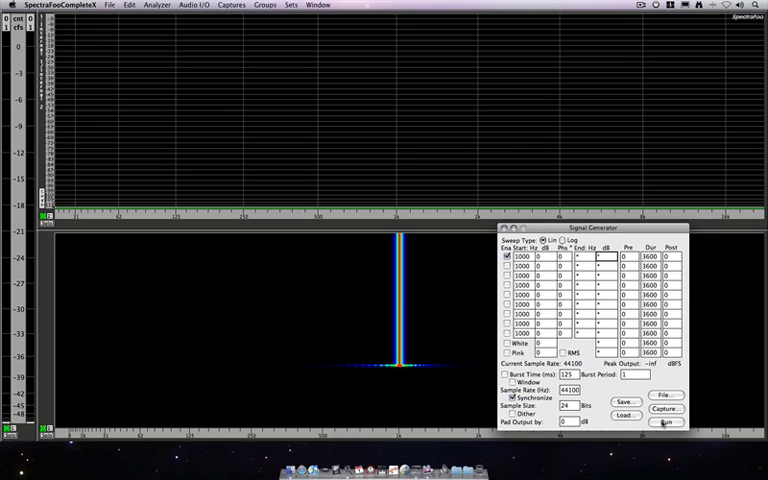
- Replay the 1000 Hz tone with Burst Synchronize on so it pulses in the spectrogram, then stop
click(662, 424)
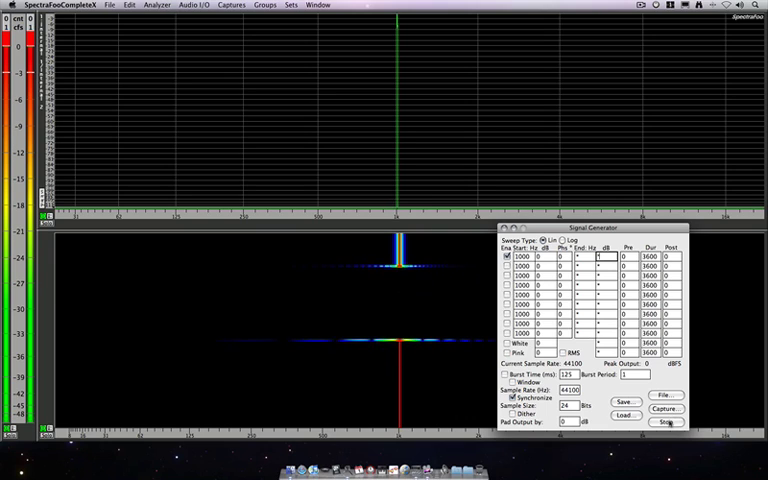
click(664, 422)
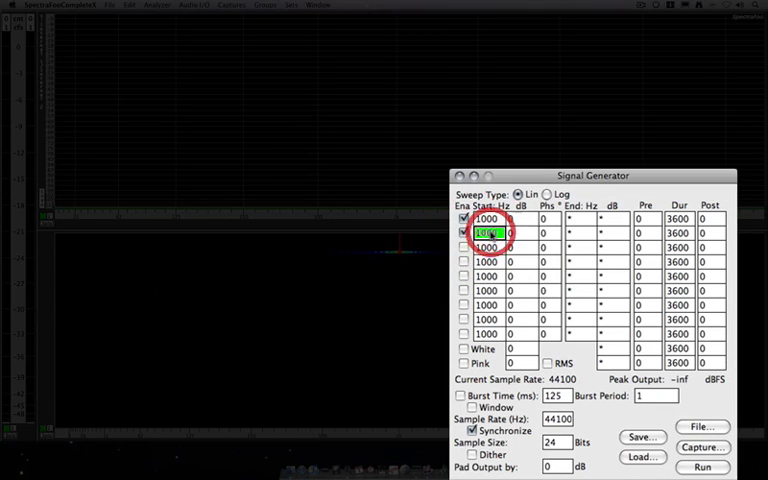
- Set the second tone row's Start Hz to 500 and enable the third row for editing
text(5)
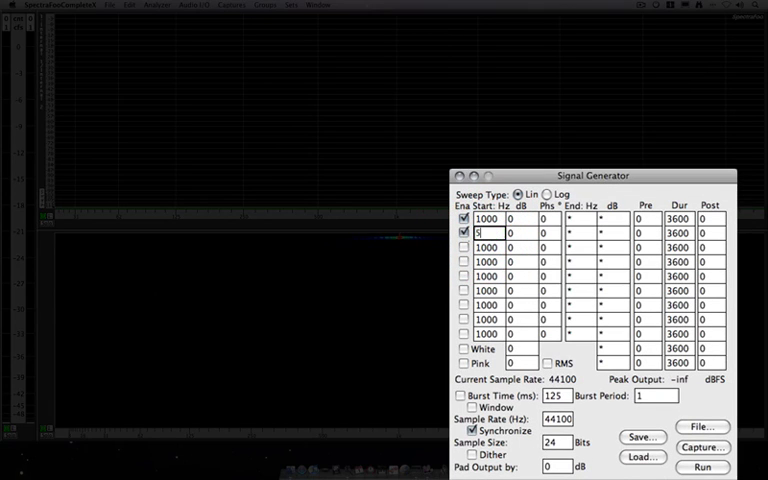
text(00)
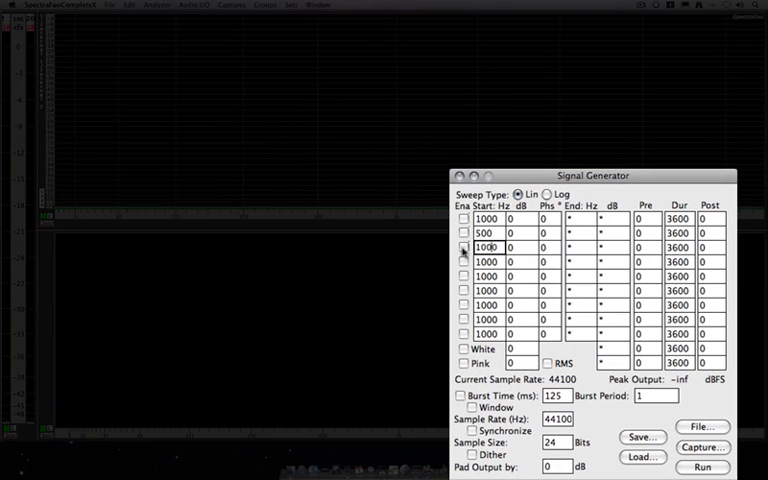
click(464, 248)
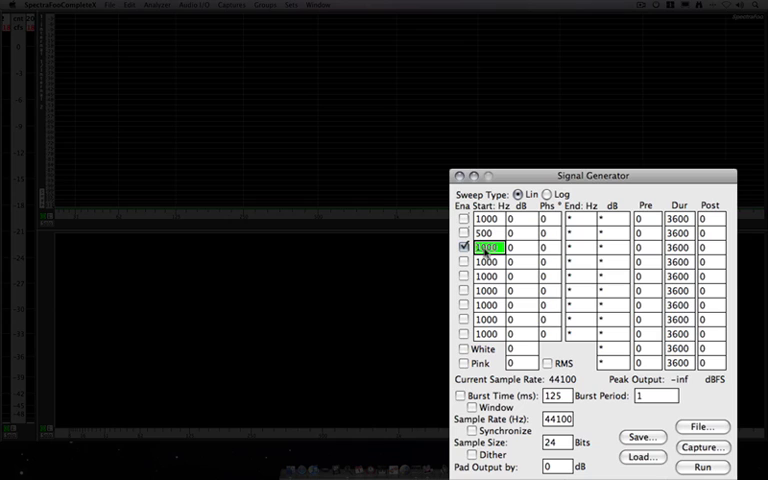
text(20)
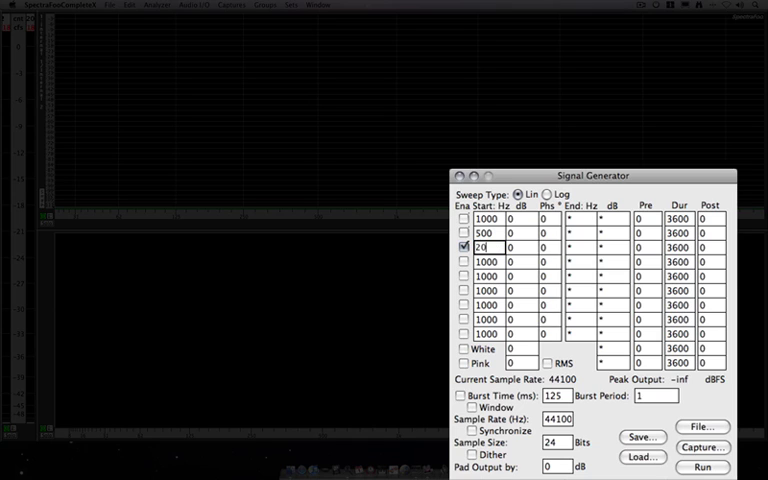
click(576, 244)
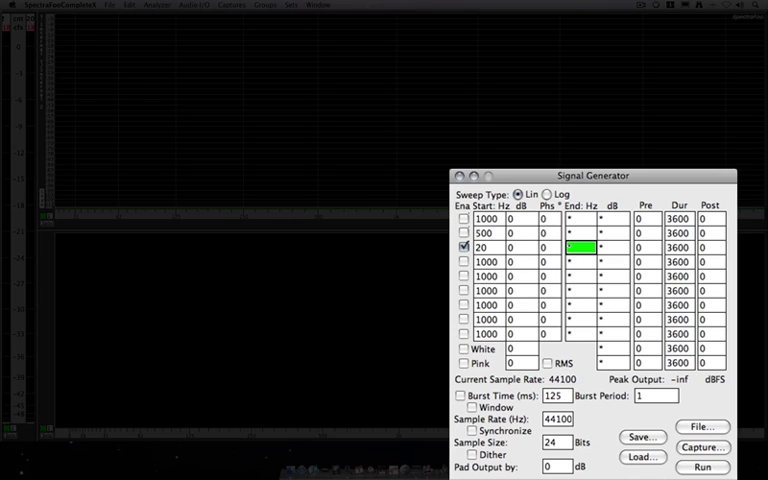
text(20000)
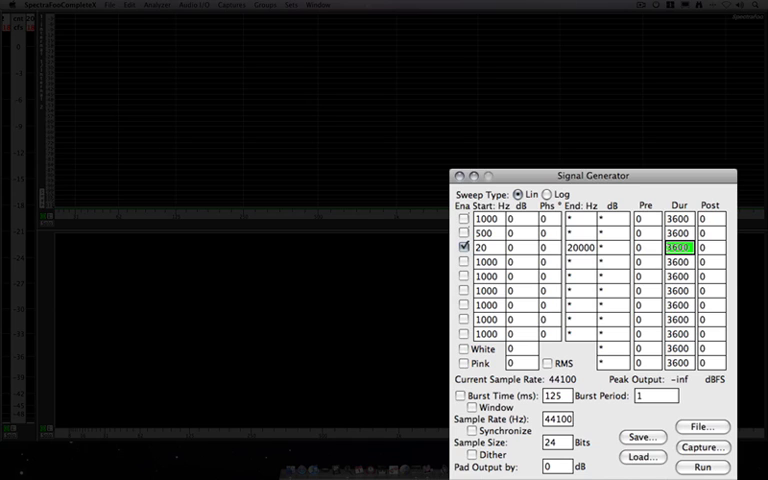
text(5)
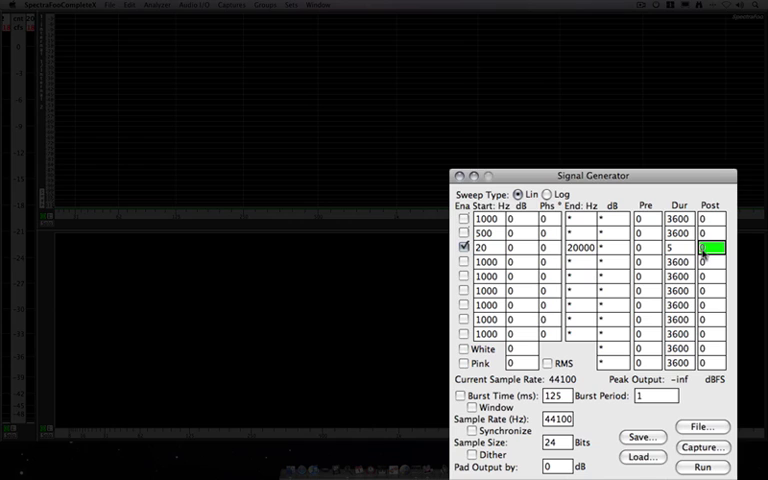
text(5)
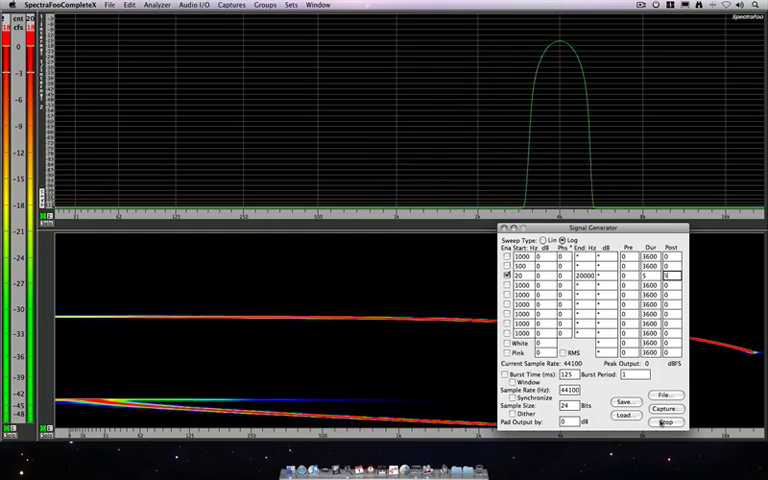
click(666, 420)
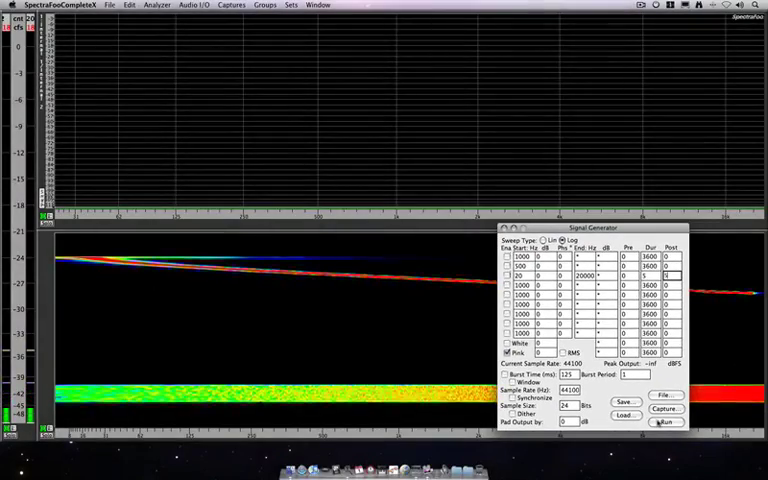
- Stop output, switch the Pink noise level to RMS, play it briefly and stop again
click(664, 420)
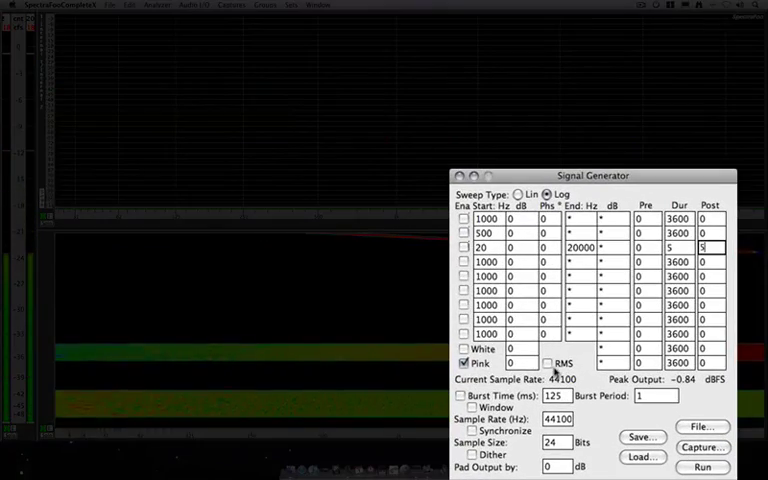
click(548, 364)
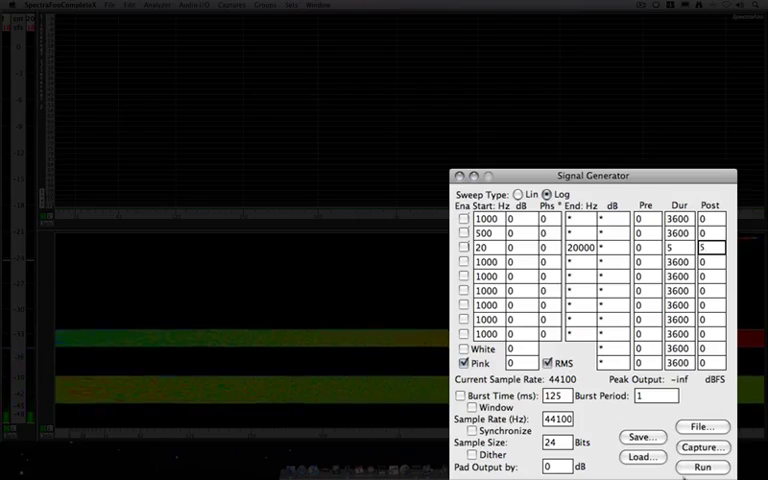
click(702, 468)
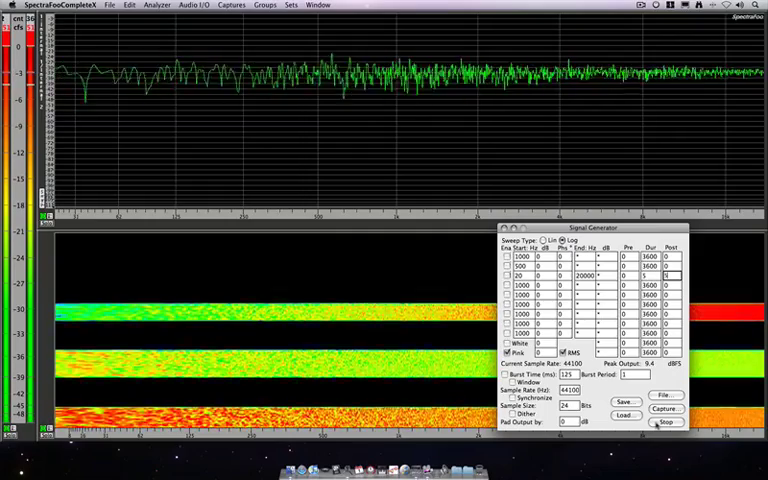
click(666, 420)
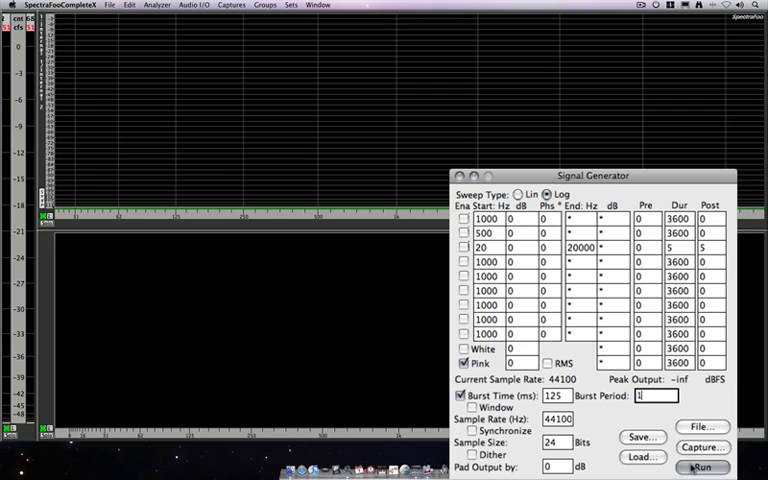
- Play the pink noise as 125 ms bursts, then enable Window and play the windowed bursts
click(704, 468)
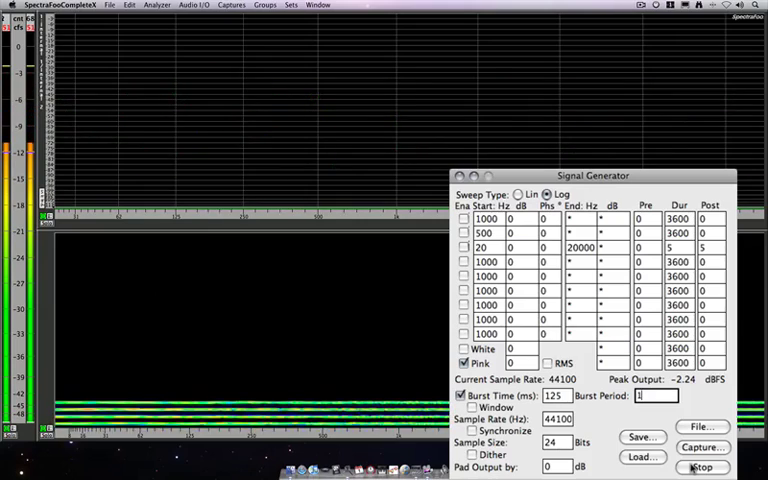
click(700, 468)
text(3)
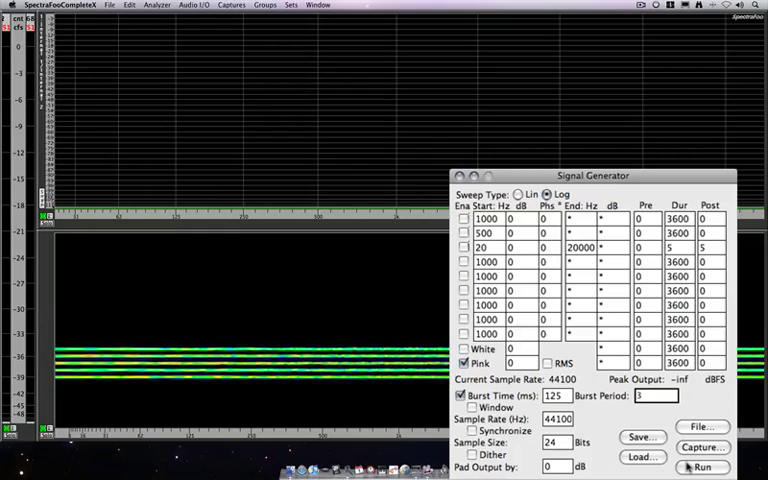
click(704, 468)
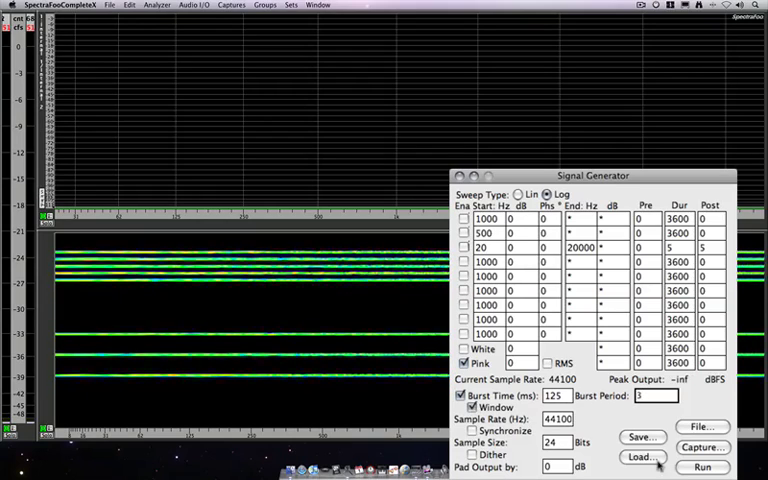
click(704, 468)
text(1)
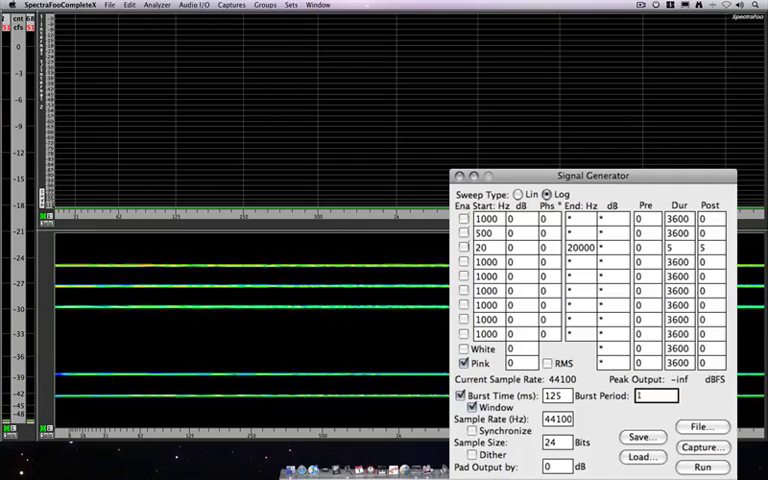
click(704, 468)
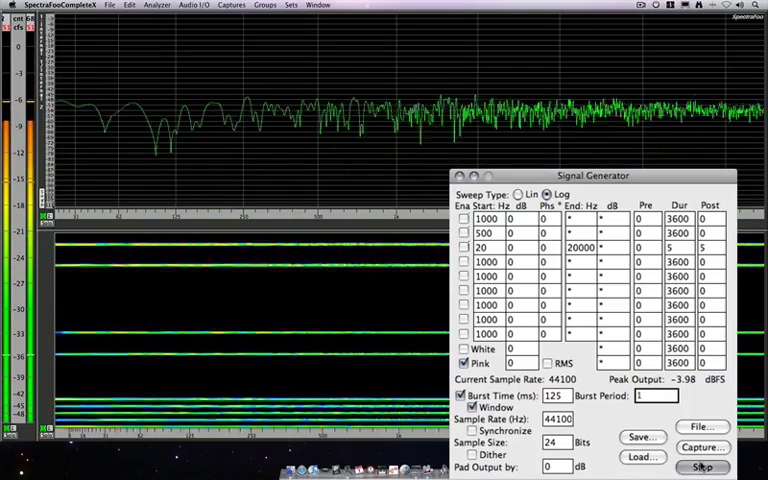
click(702, 468)
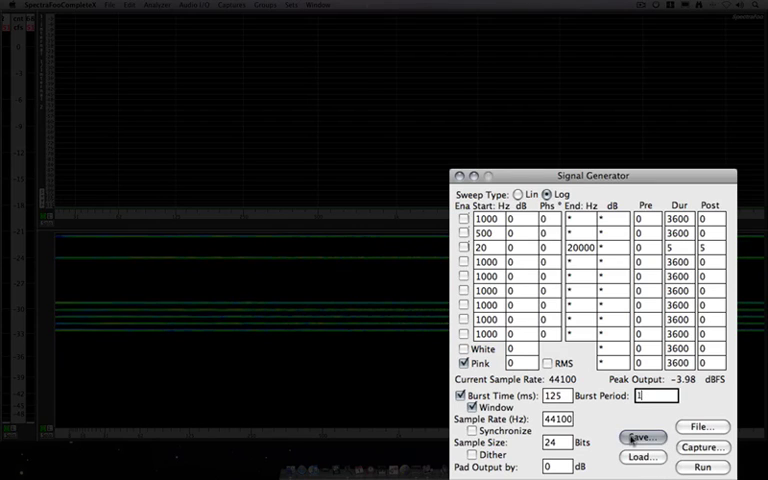
- Save the generator settings as SigGenParams.sgp in Documents
click(640, 436)
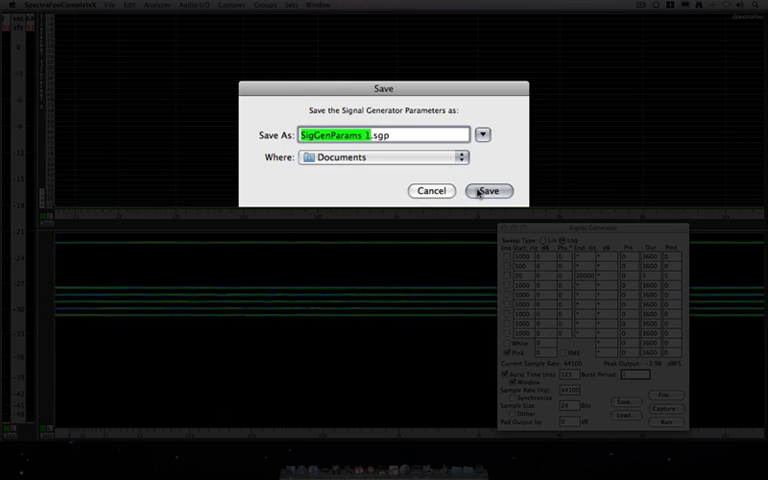
click(488, 192)
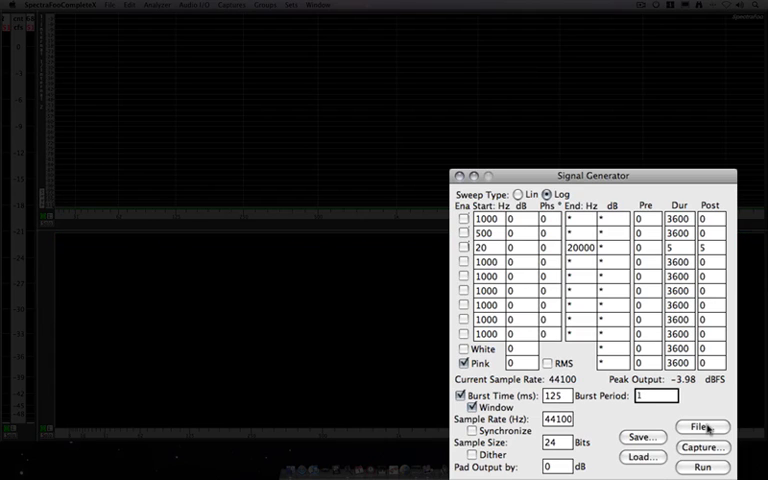
- Untick Burst Time and export 5 seconds of pink noise as 24-bit AIFF named PINK in Documents
click(660, 396)
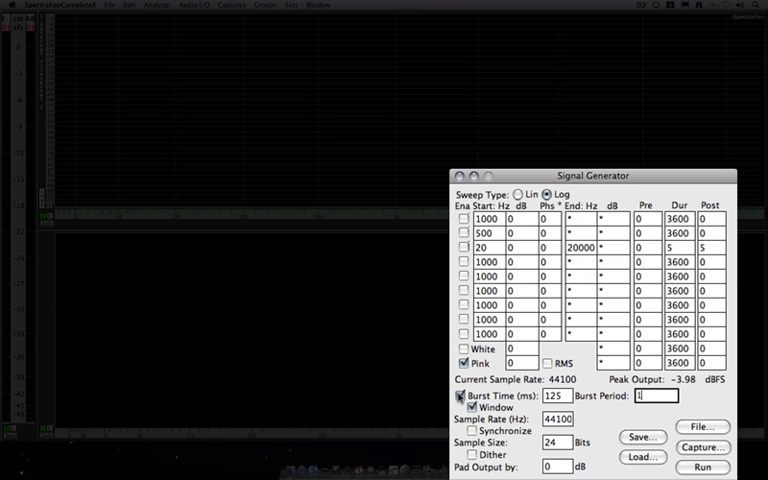
click(460, 402)
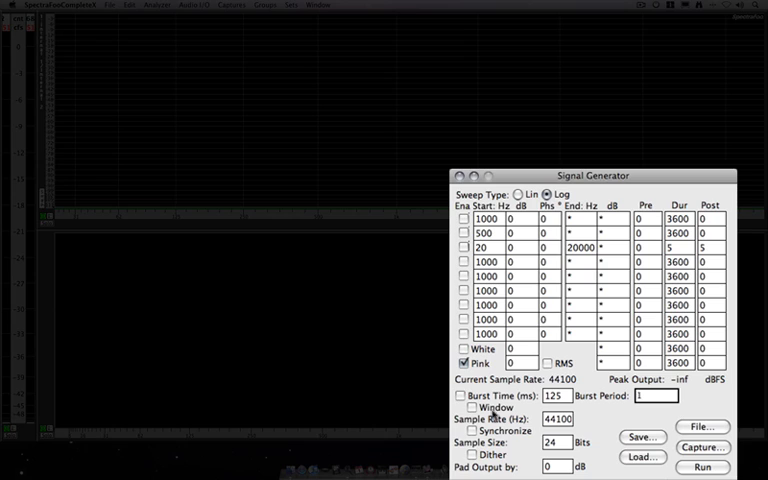
mouse_move(680, 430)
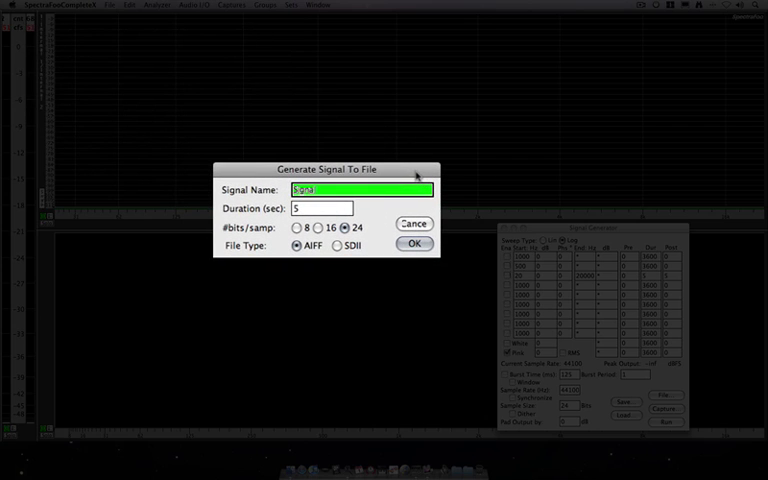
text(PINK)
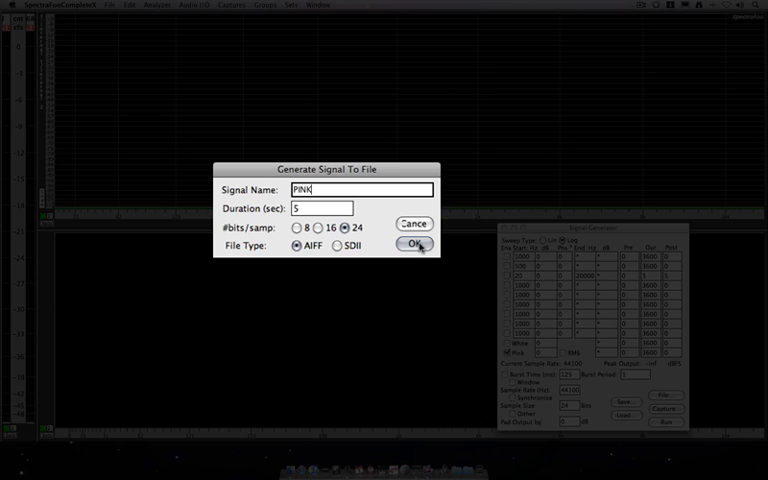
click(414, 244)
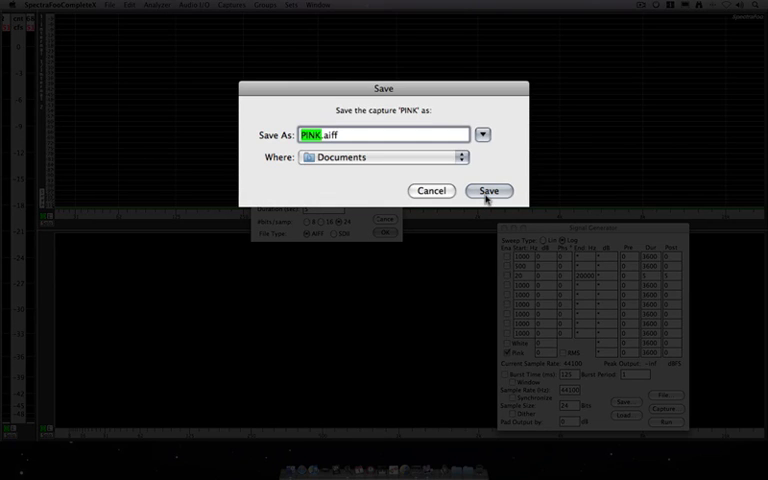
click(384, 156)
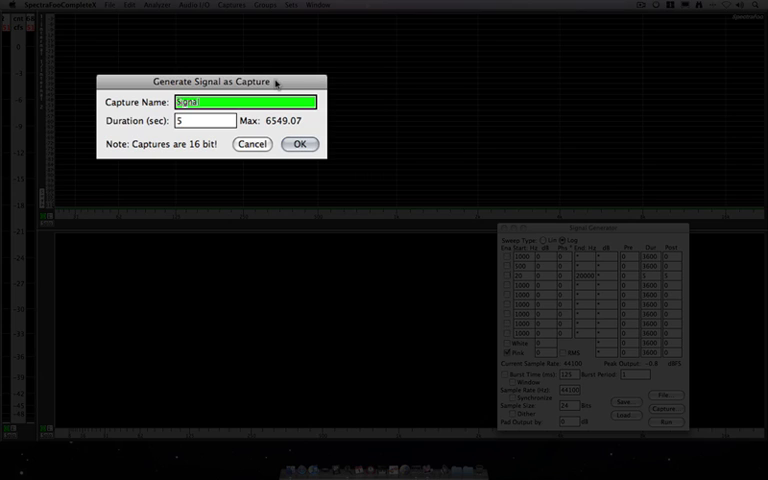
- Create a 5-second pink noise capture named 'Pink'
text(Pink)
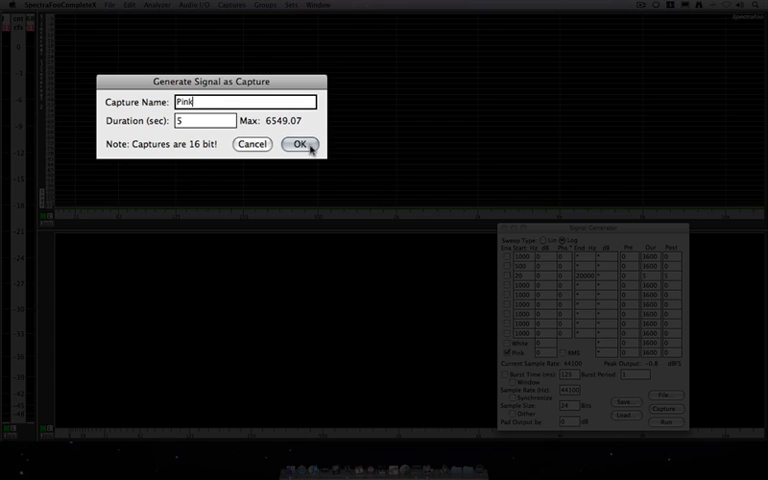
click(296, 144)
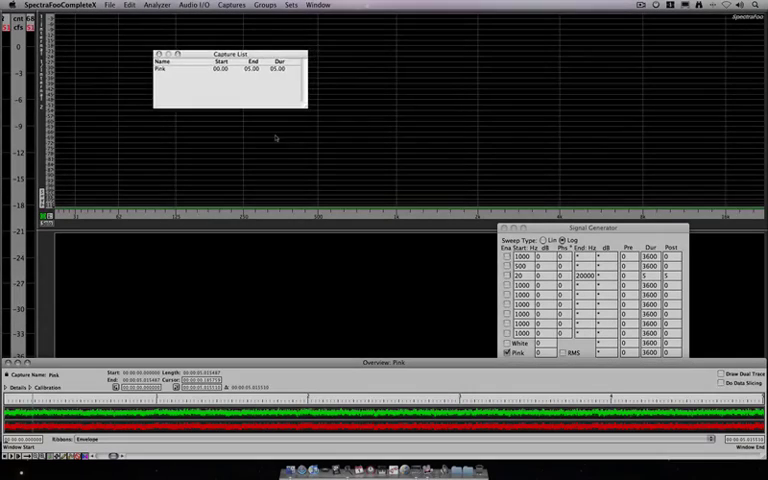